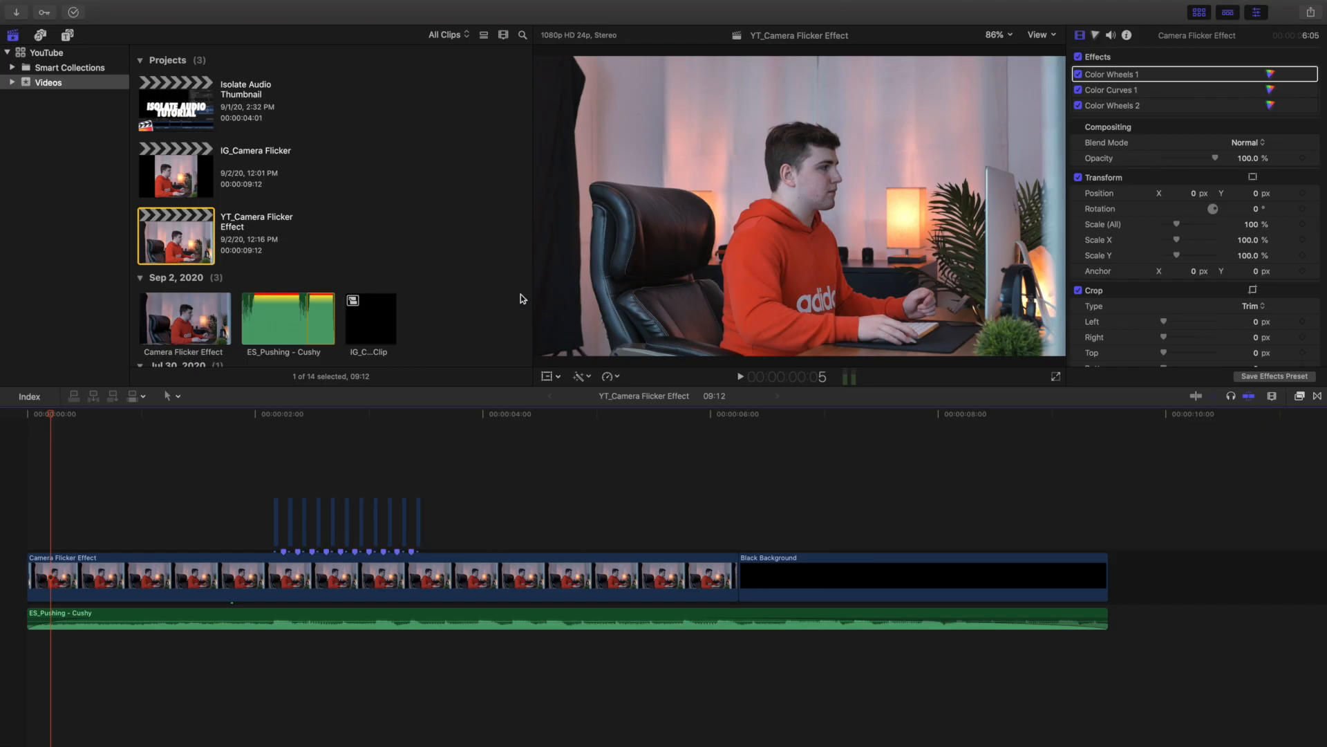
mouse_move(546, 312)
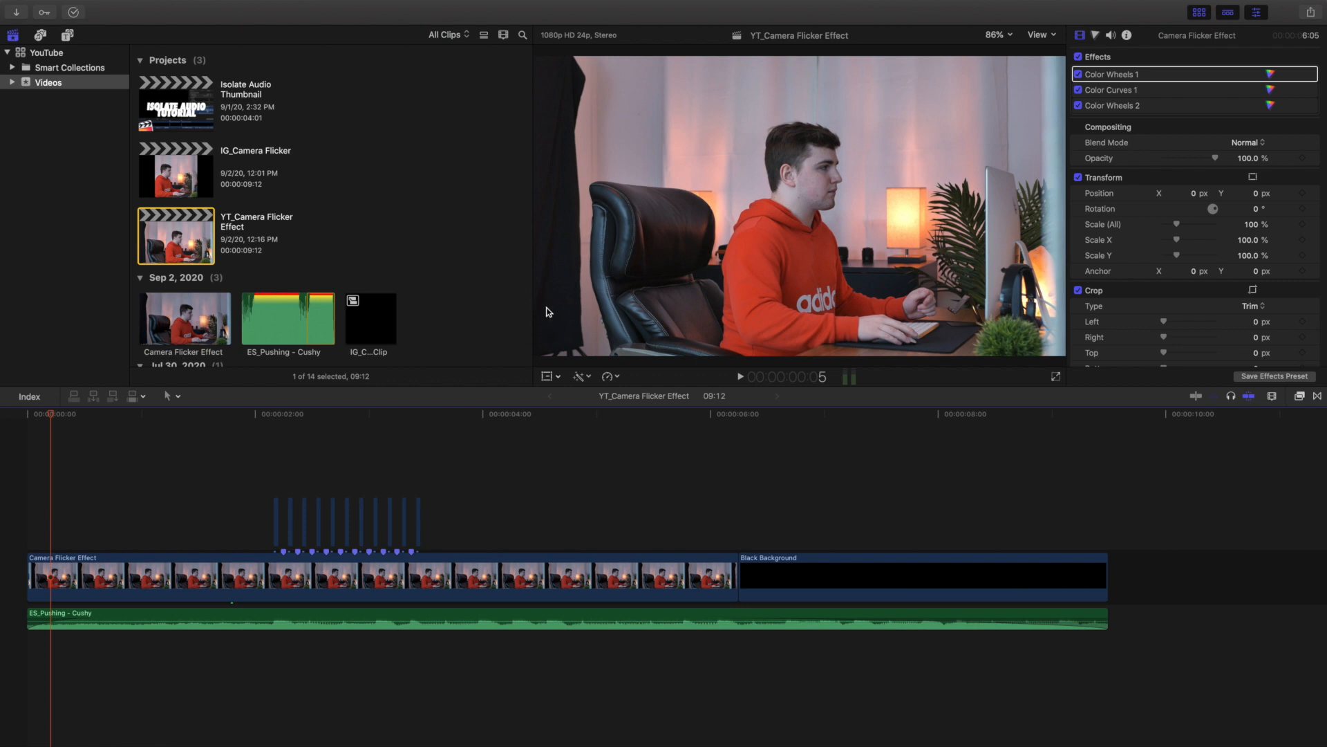
mouse_move(217, 473)
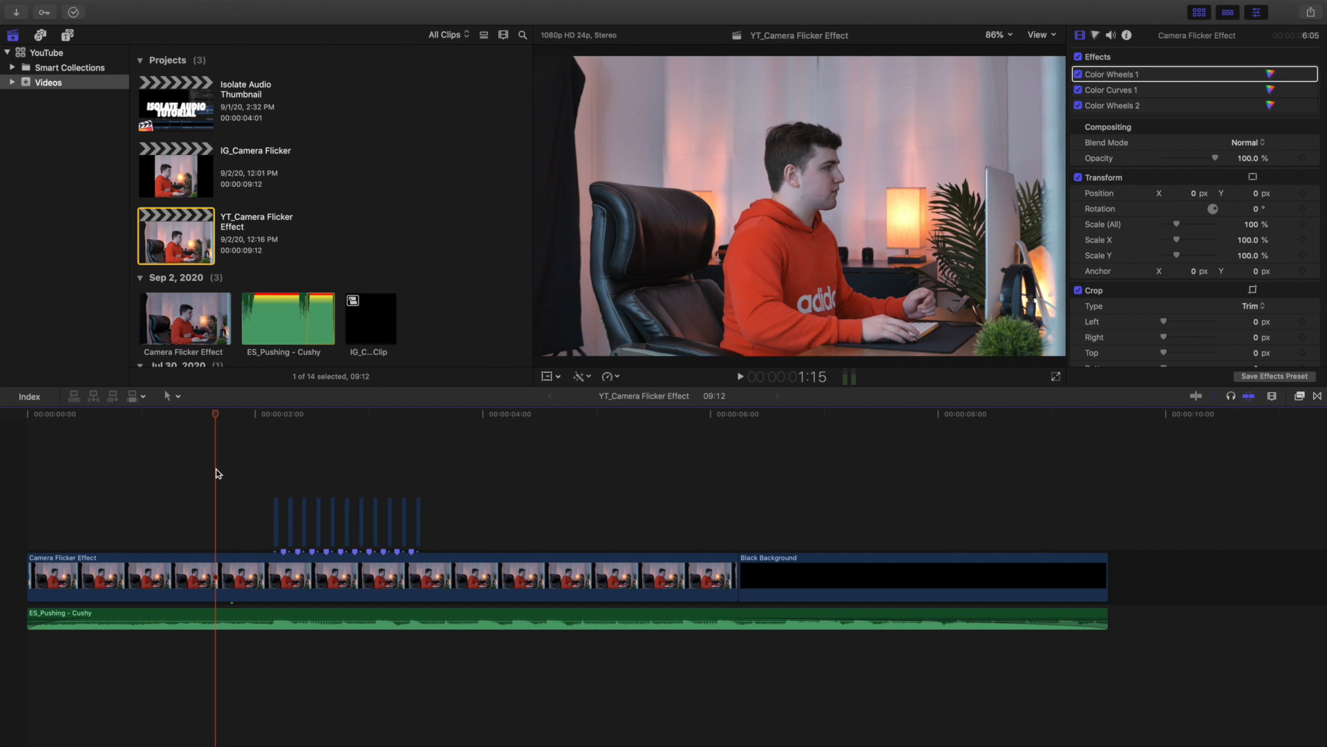
- Move the playhead to a point before the flicker section to frame the Black Background clips
left_click(740, 376)
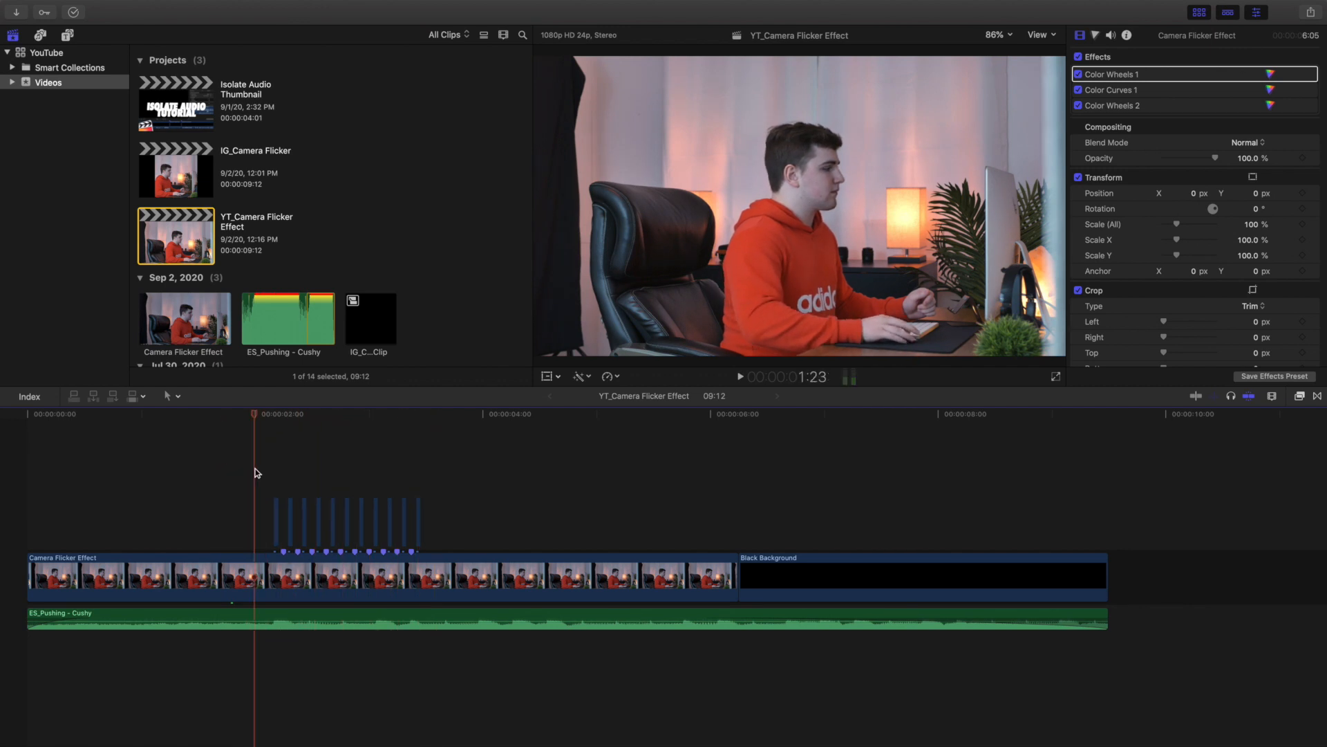
mouse_move(284, 473)
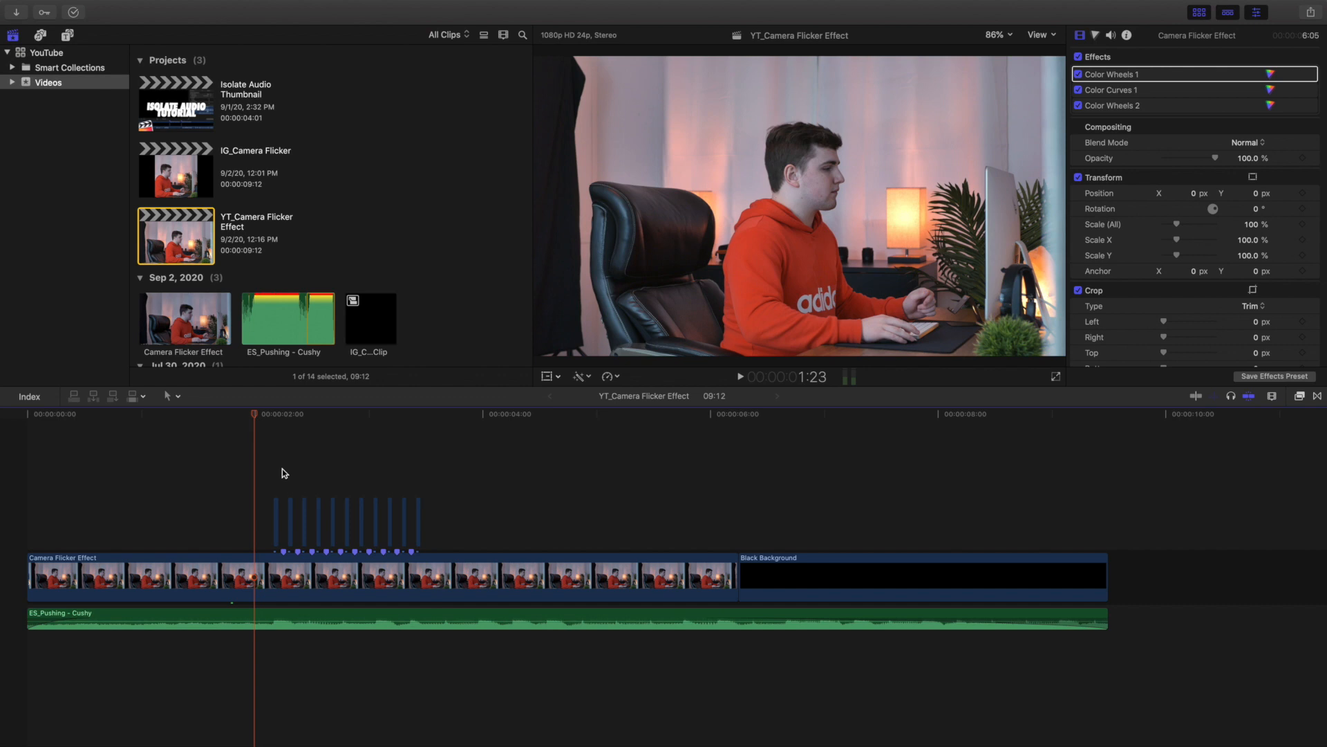
mouse_move(269, 476)
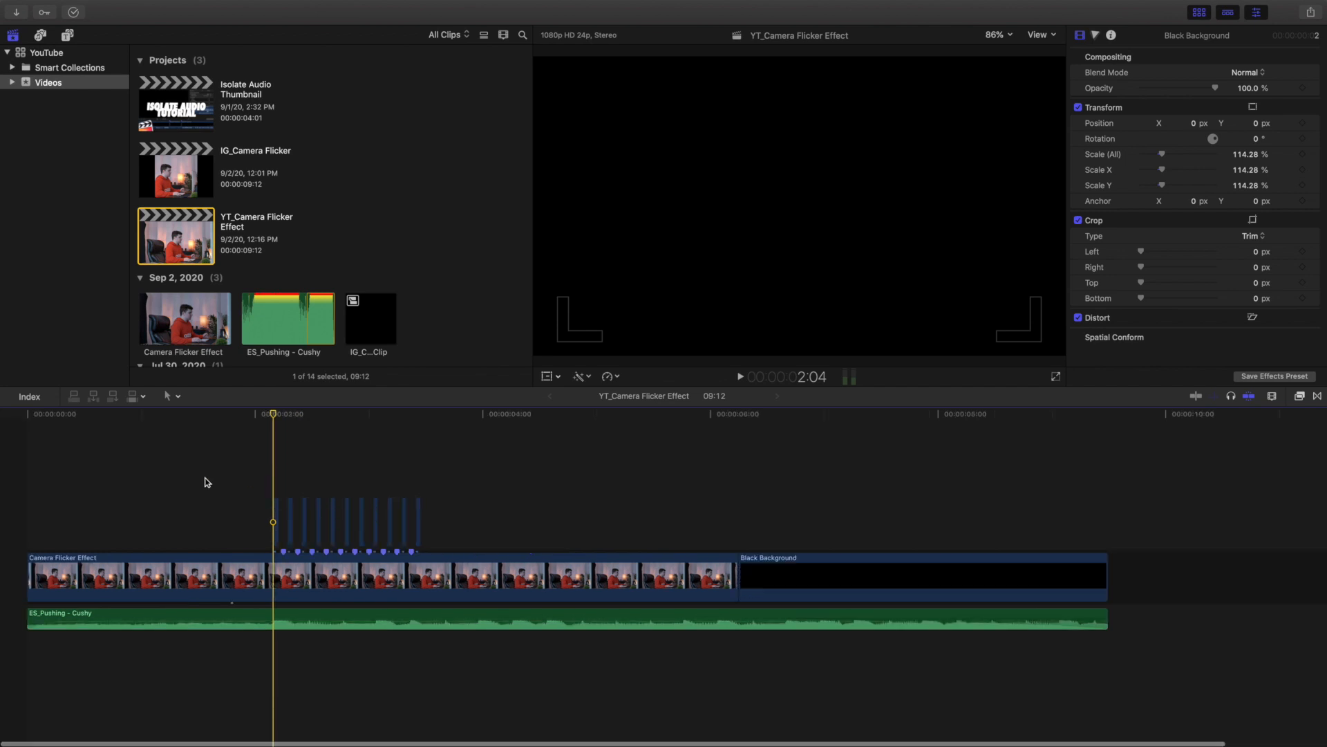
mouse_move(24, 492)
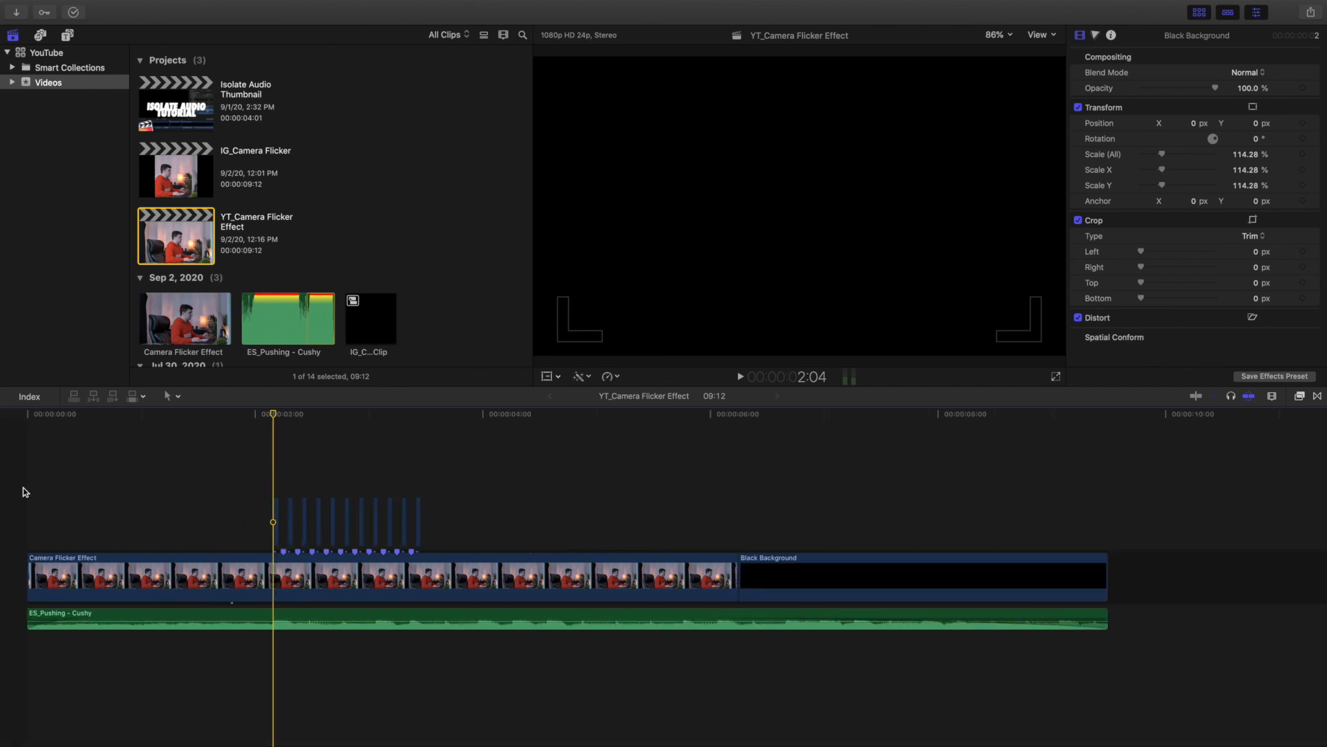
mouse_move(569, 509)
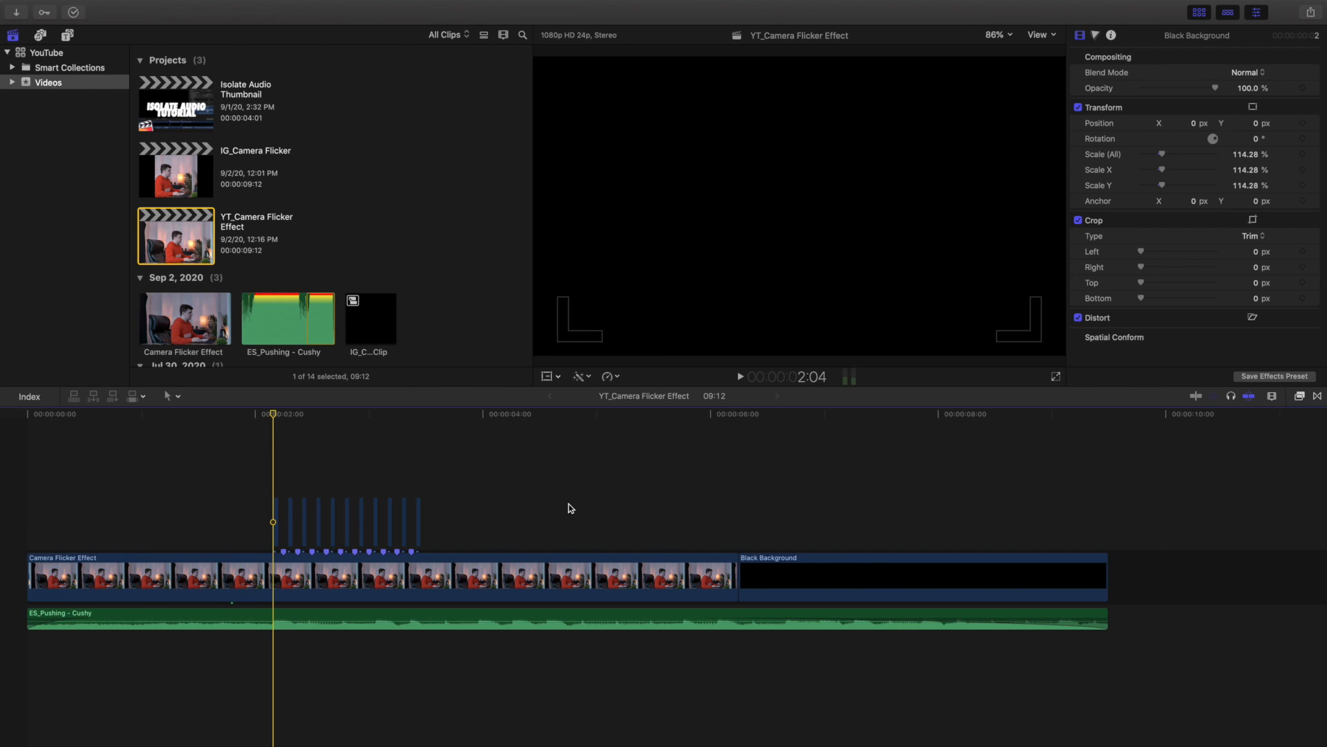
mouse_move(479, 566)
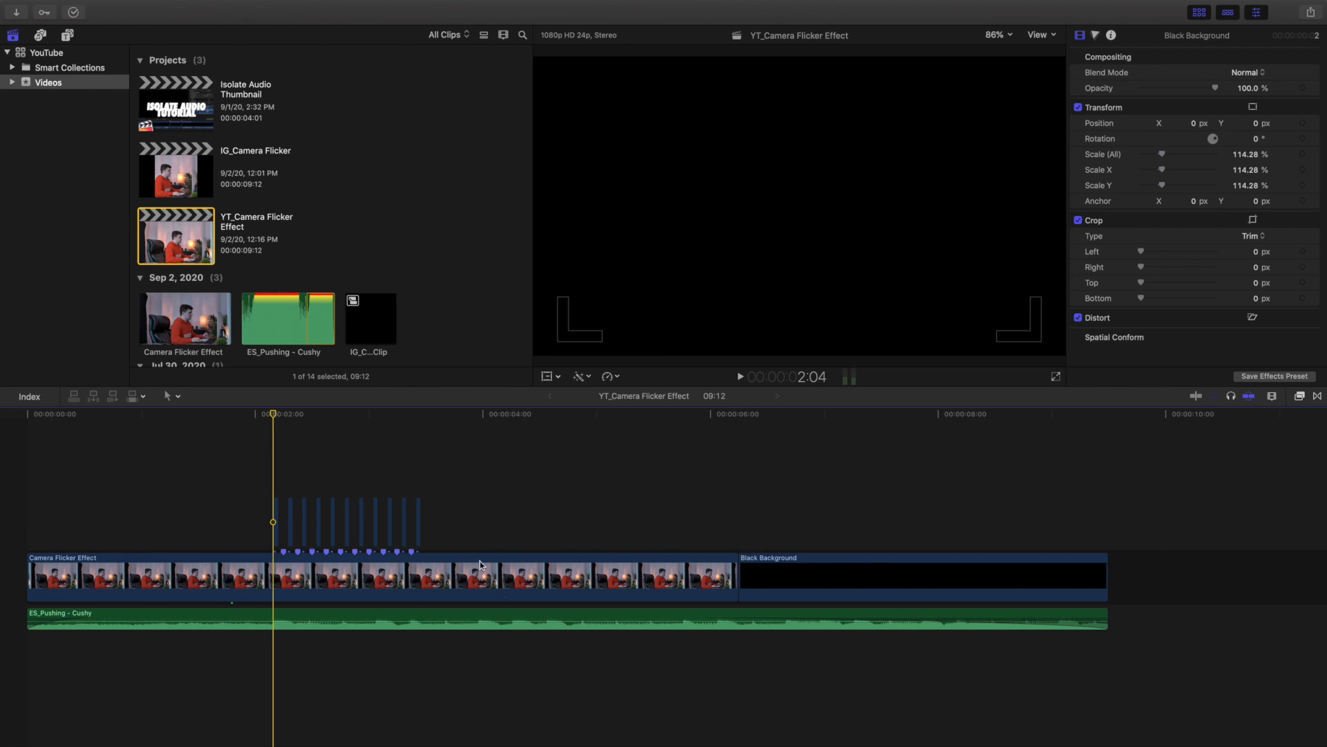
mouse_move(272, 483)
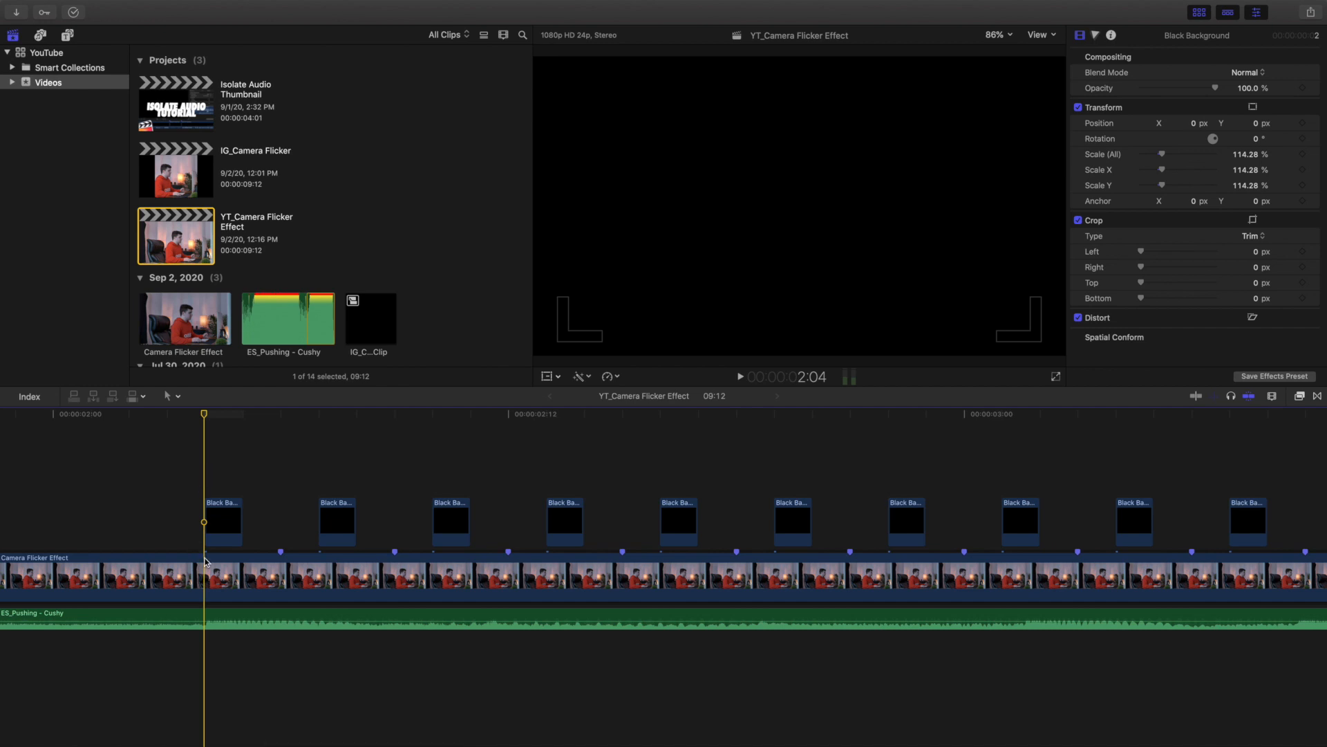
mouse_move(205, 525)
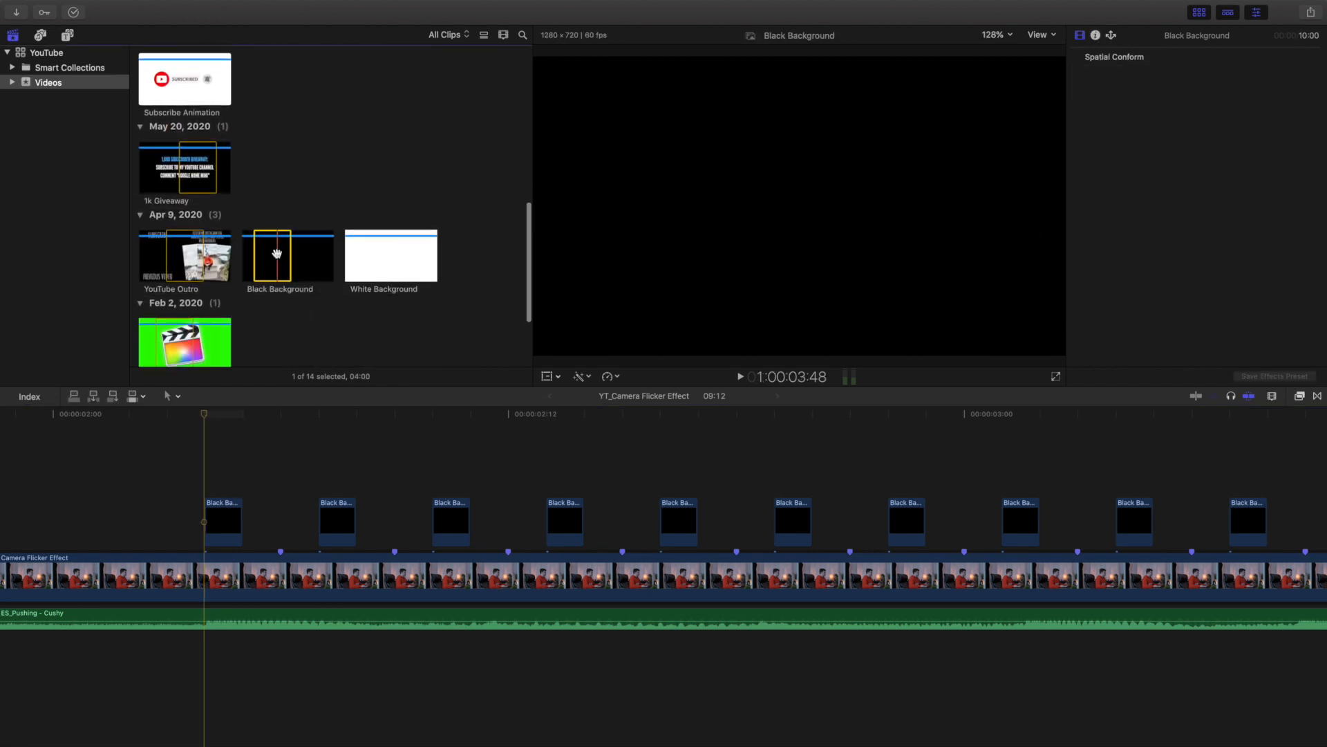
mouse_move(203, 456)
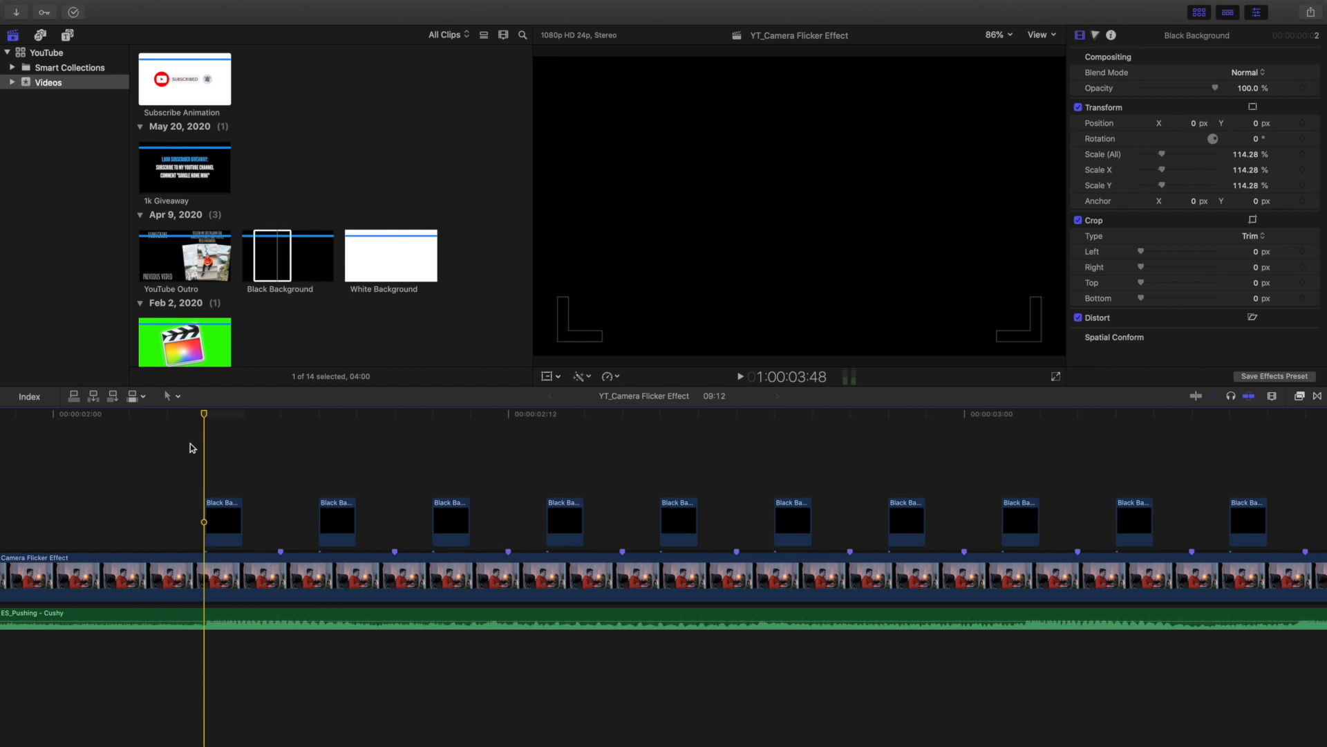
- Step across alternating footage and black-clip frames, then scroll right to the last black clip near 3:12
left_click(242, 415)
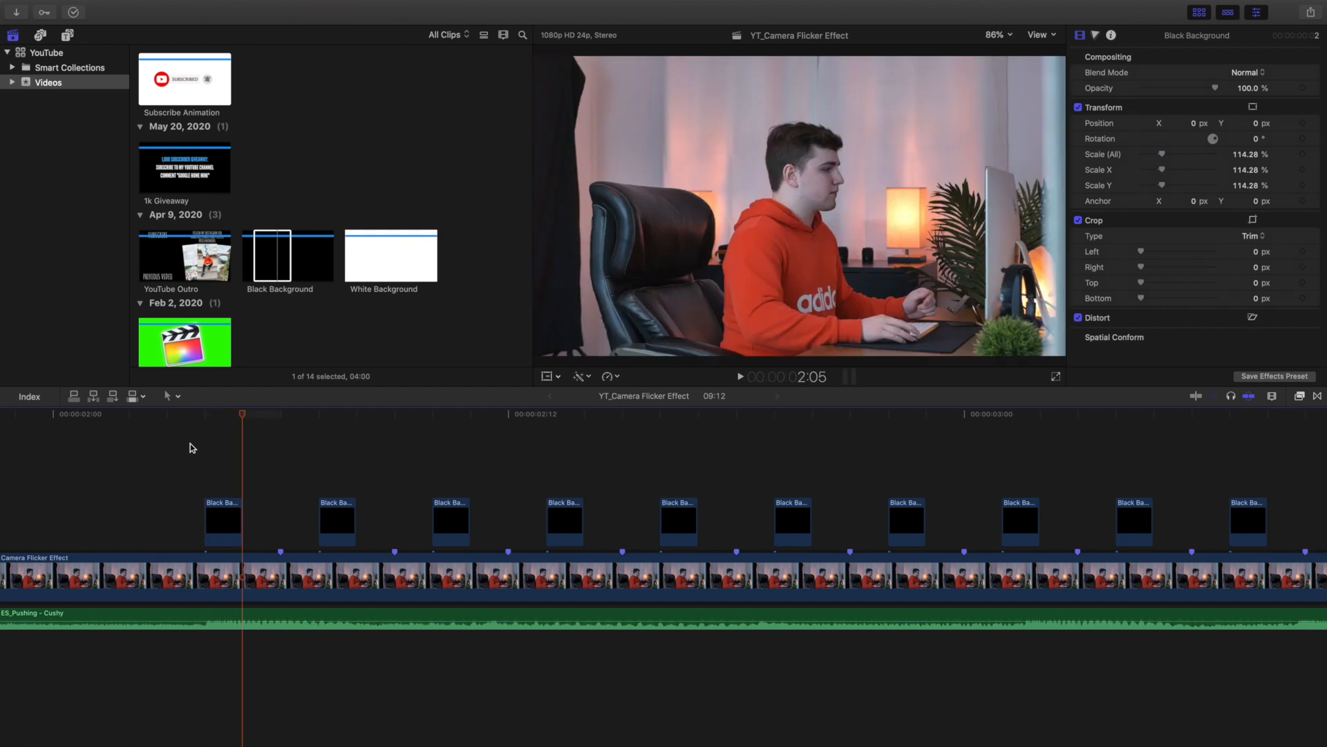
left_click(317, 413)
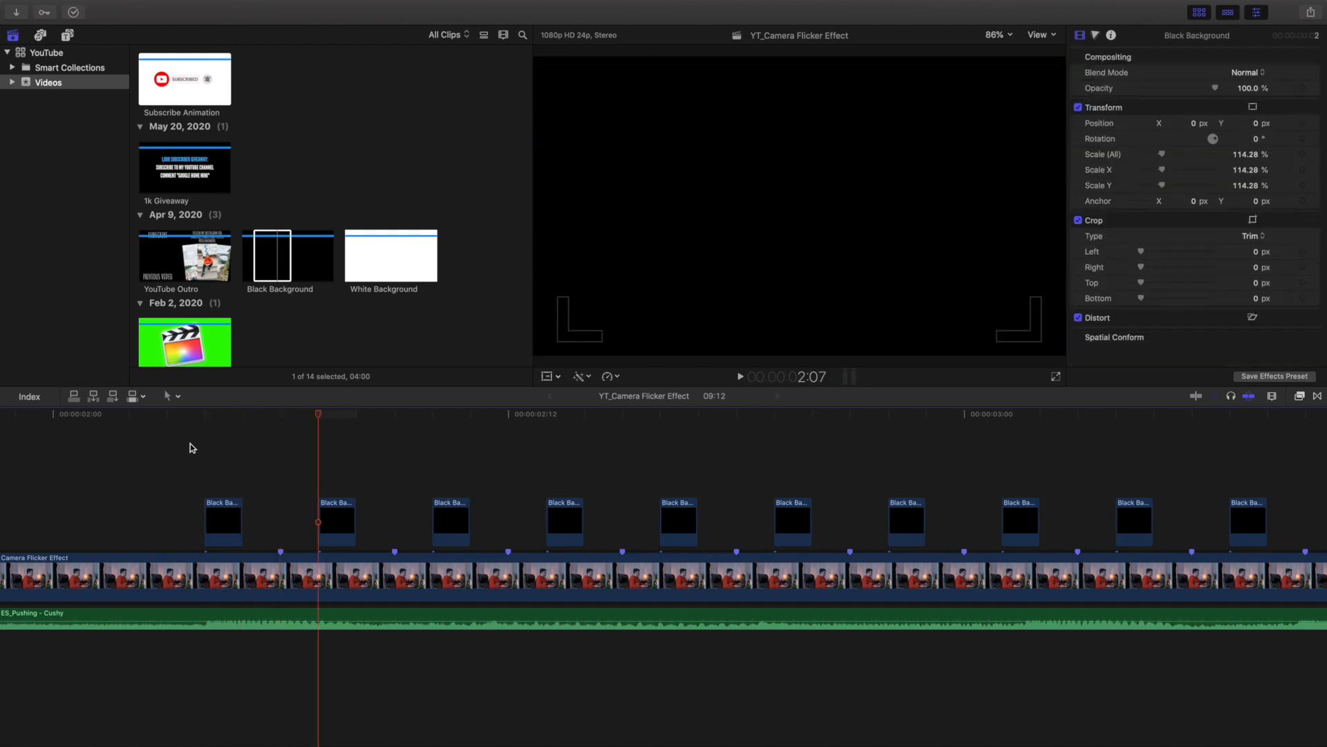
mouse_move(196, 451)
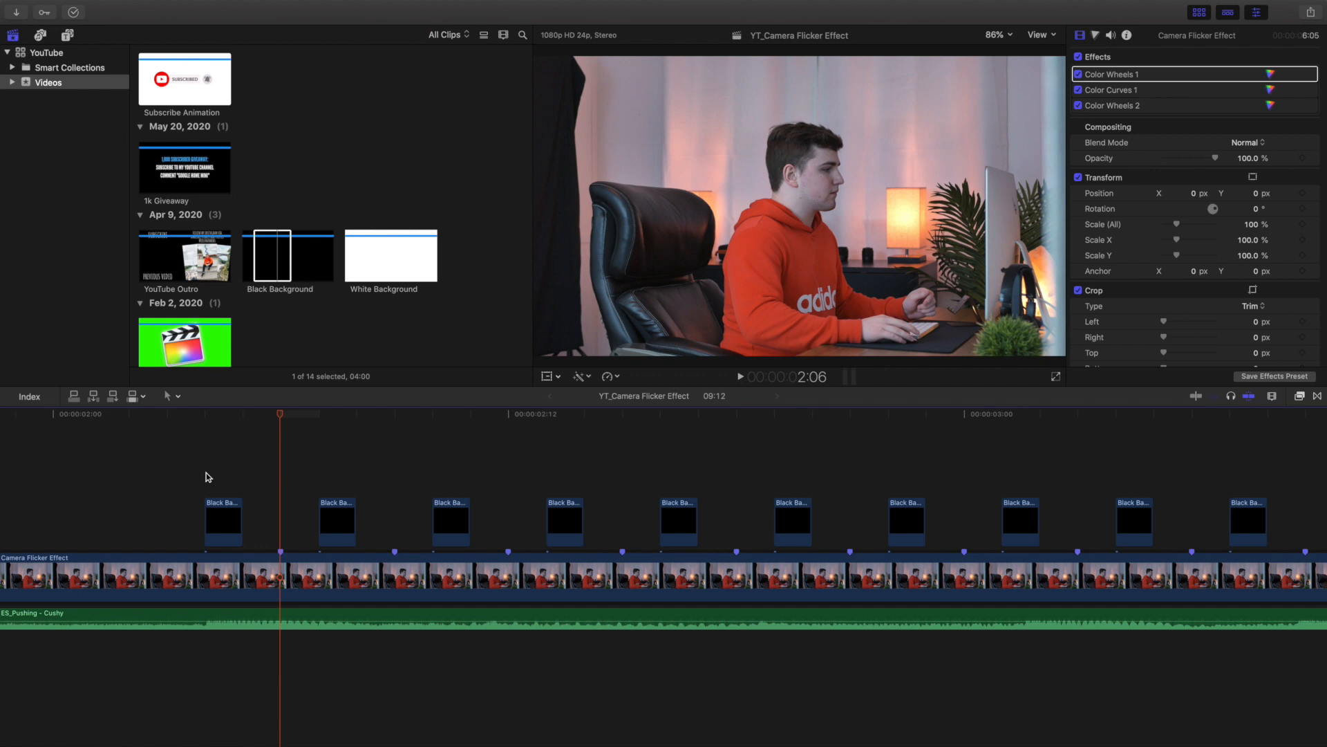
left_click(318, 523)
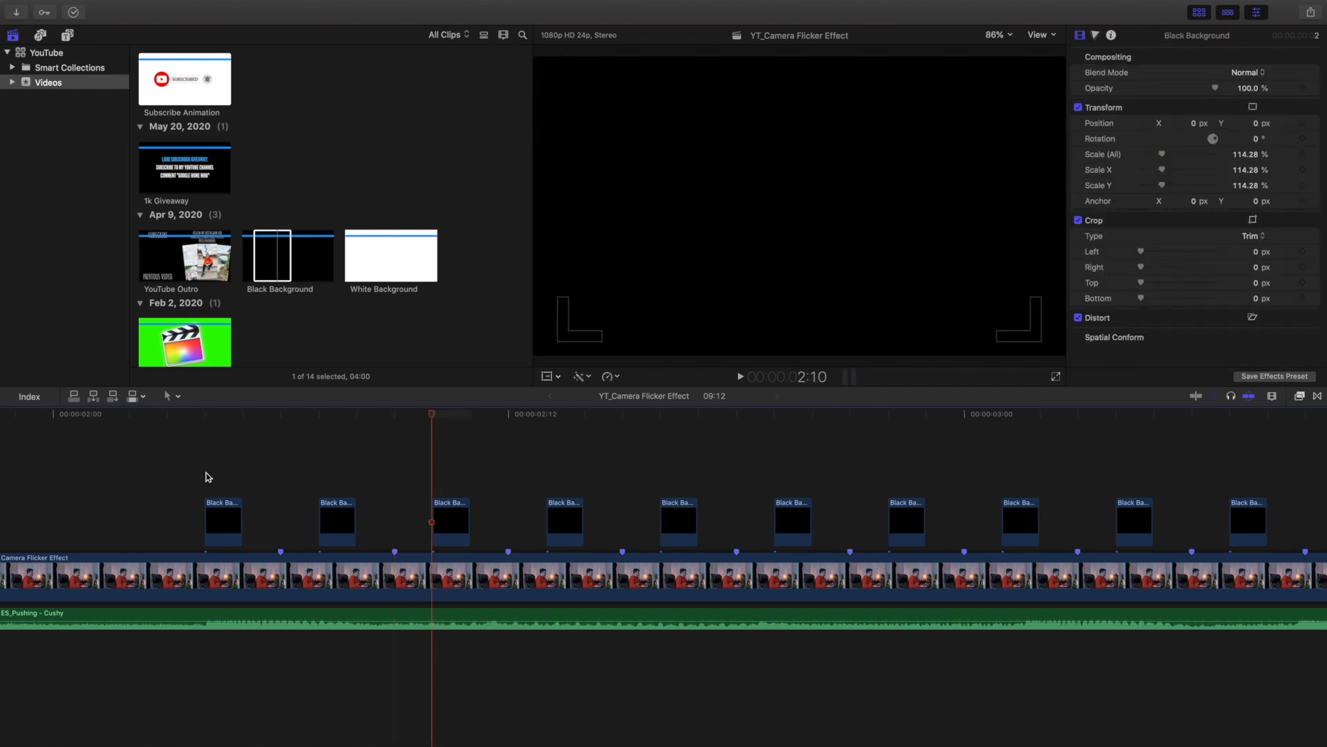
mouse_move(377, 446)
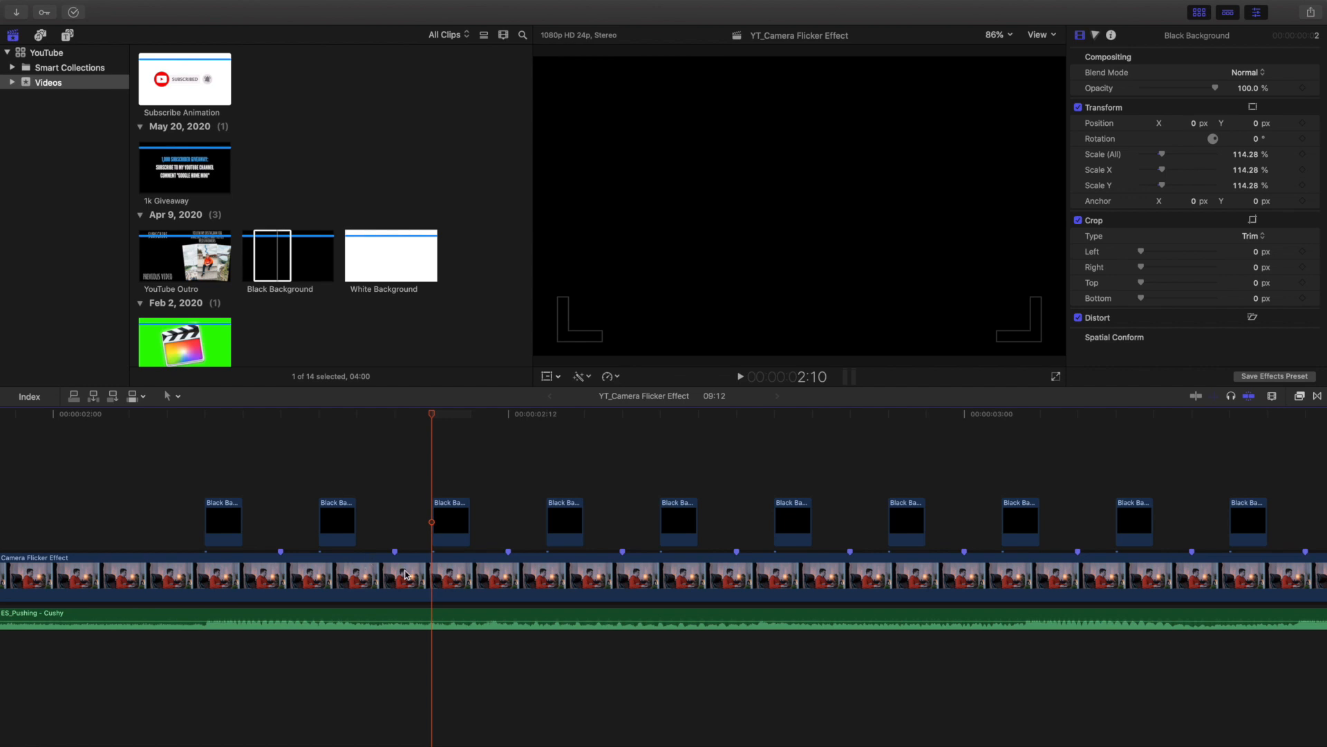
left_click(450, 522)
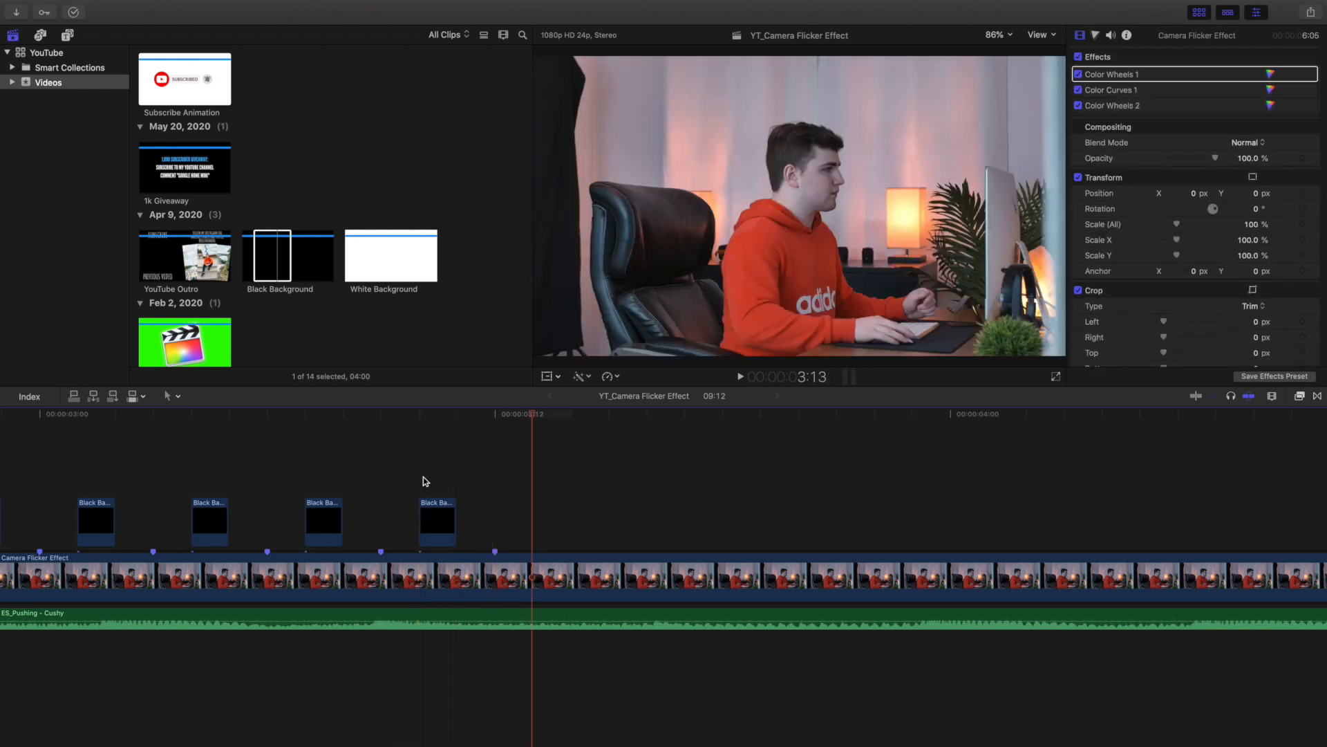
- Place additional Black Background clips two frames apart from 3:13, checking footage shows at 3:15 between them
left_click(437, 522)
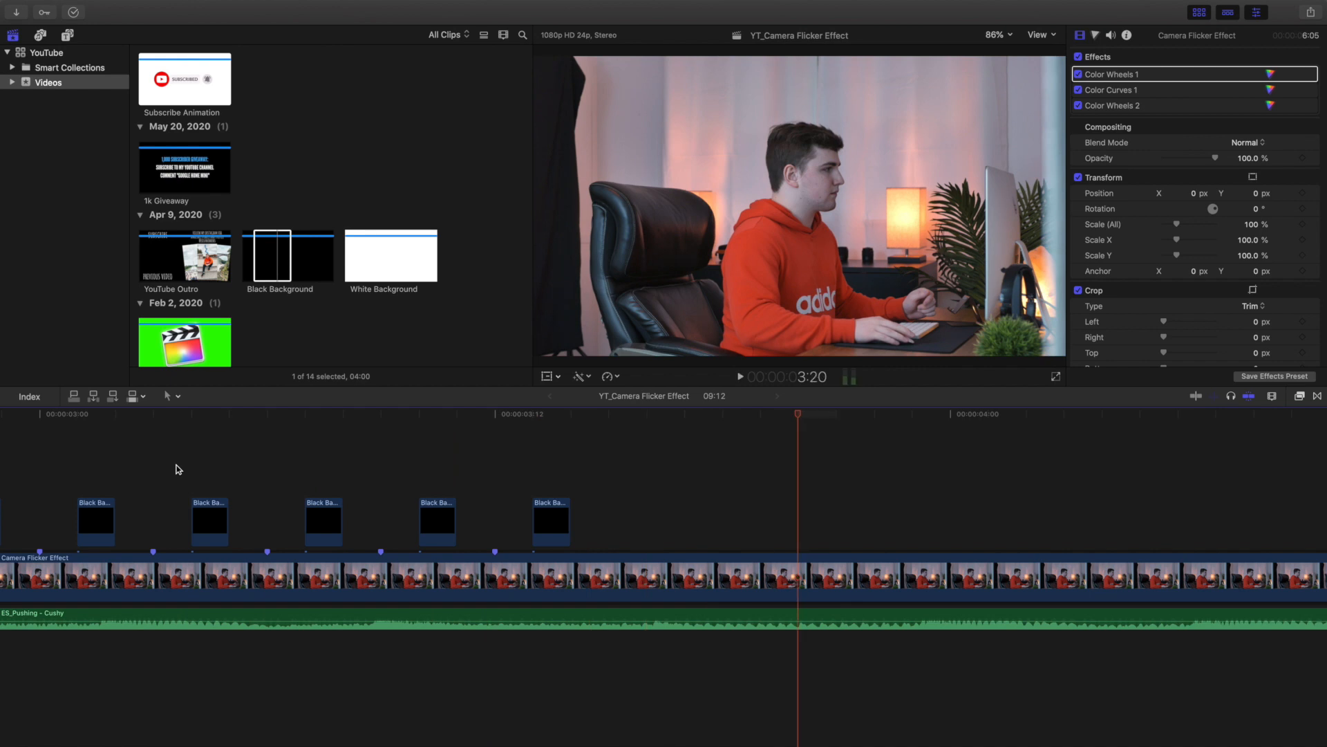
left_click(551, 522)
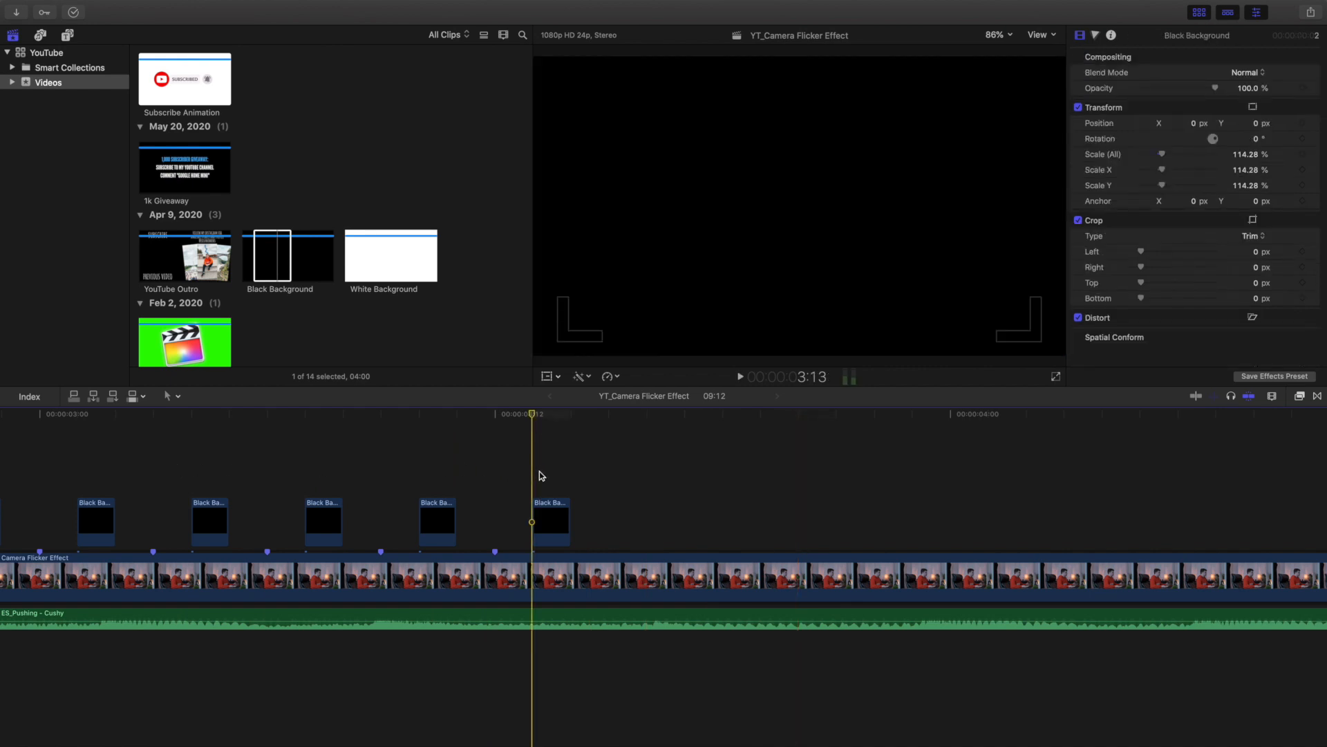
left_click(551, 521)
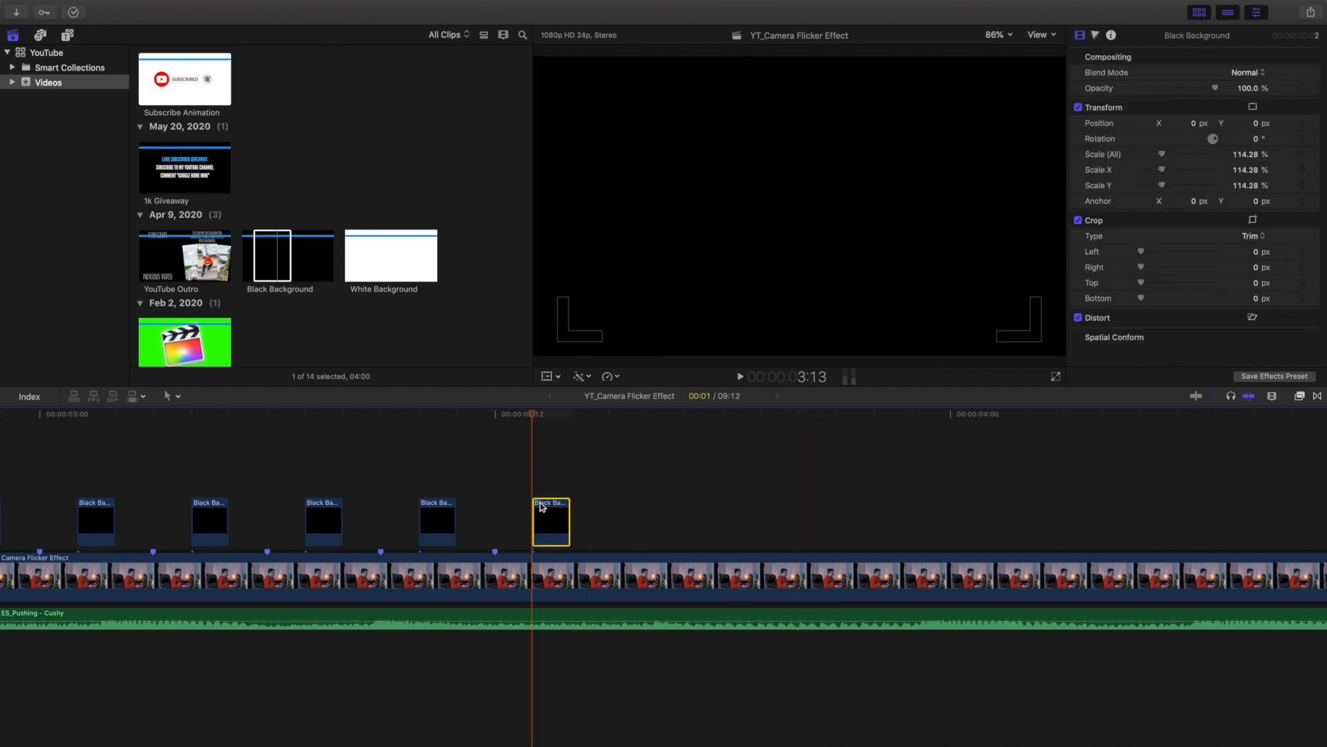
mouse_move(533, 479)
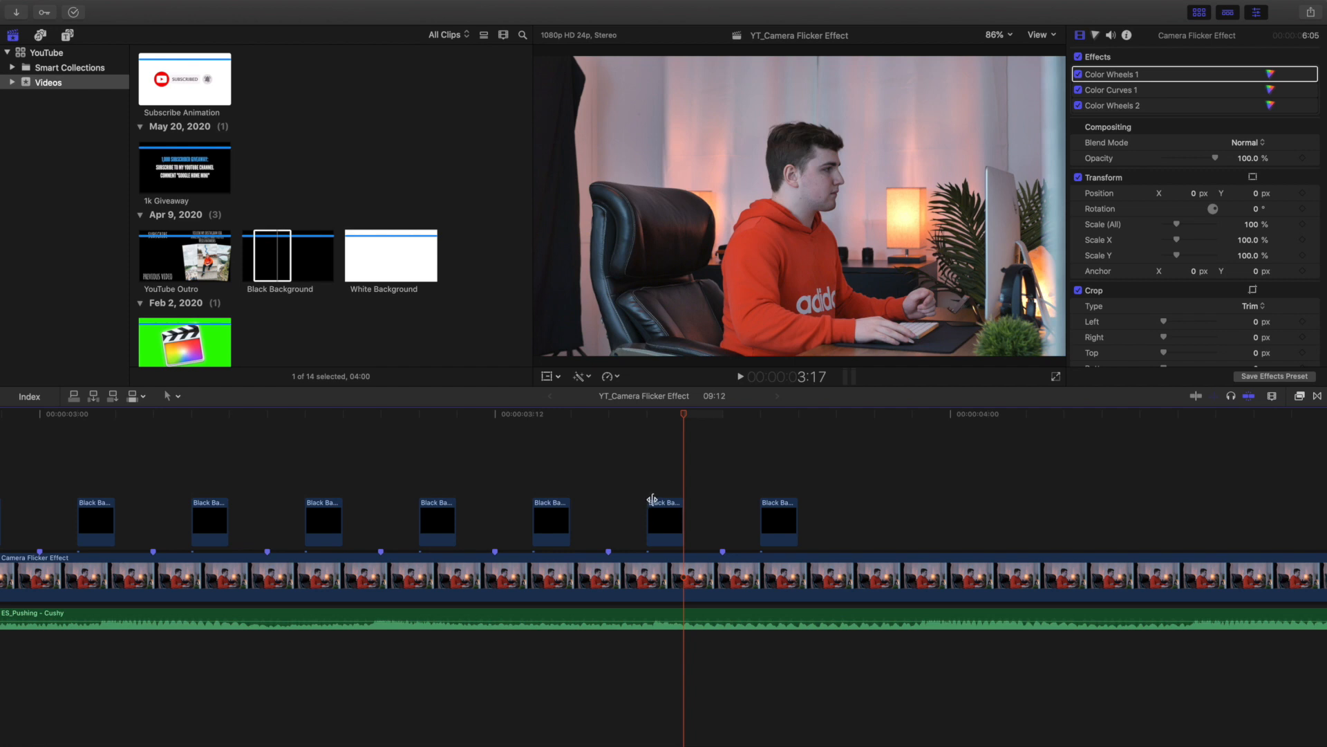
left_click(607, 504)
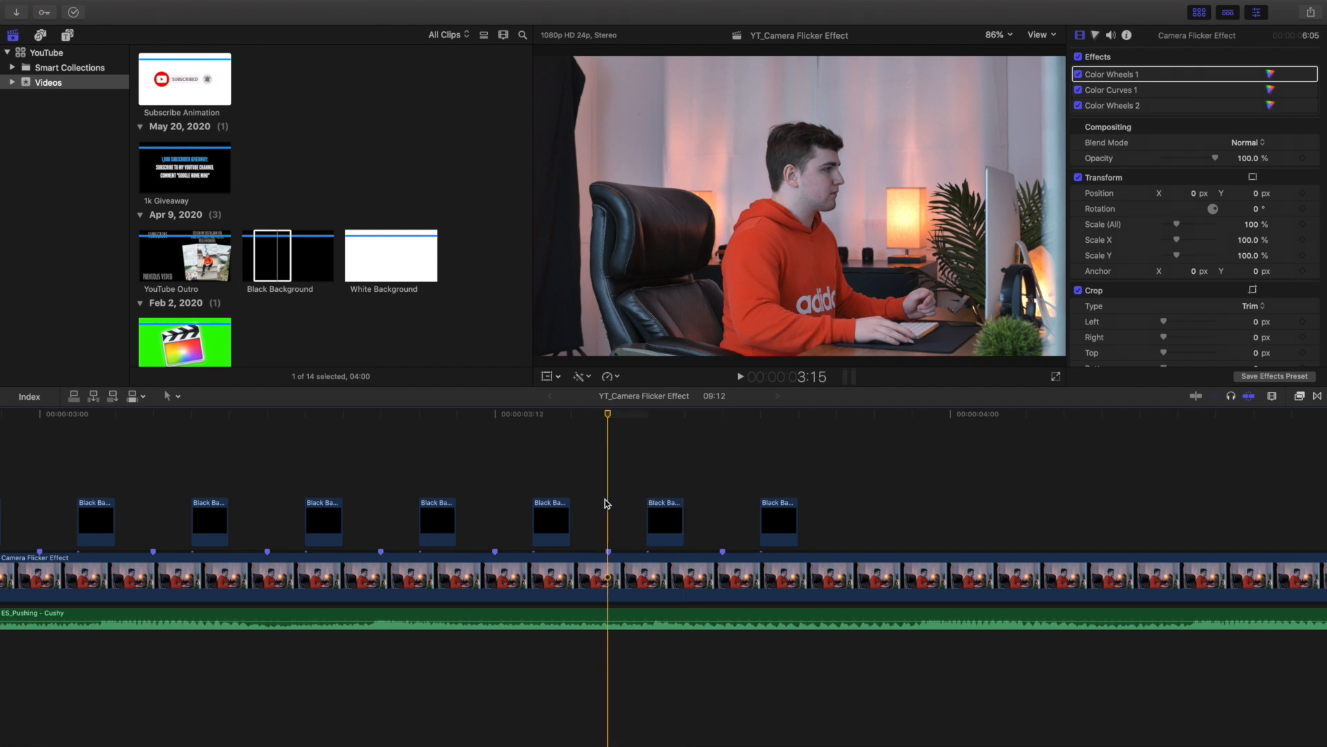